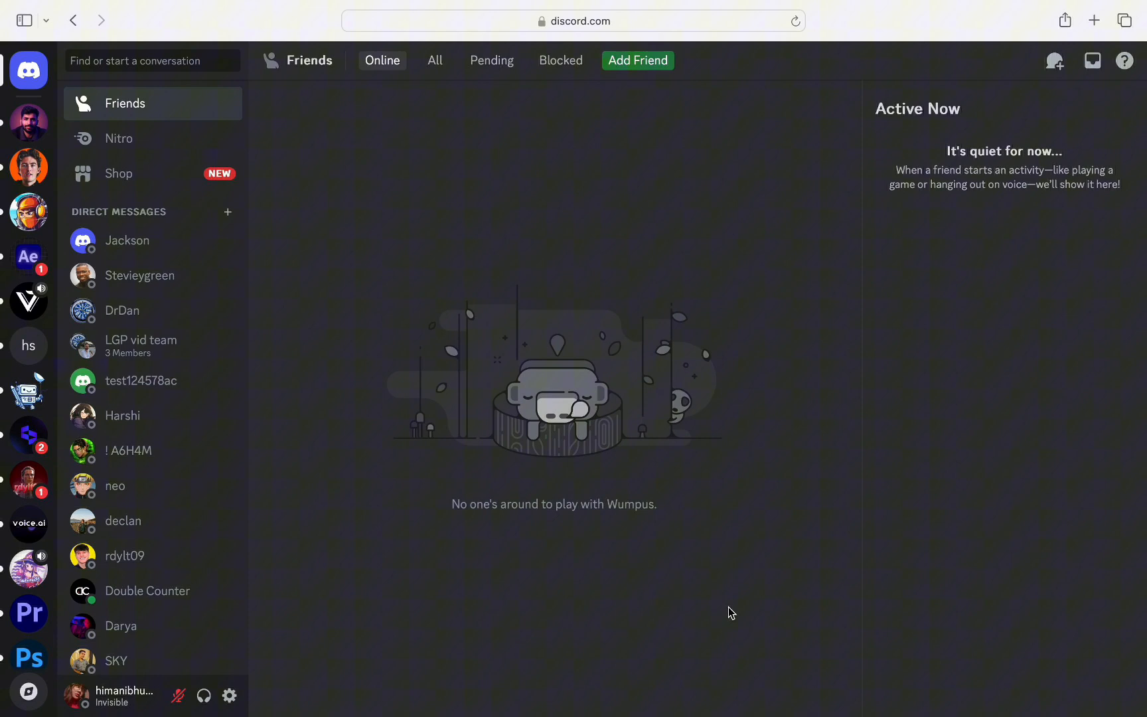
Reach the Advanced settings page from the gear icon beside the username
click(228, 694)
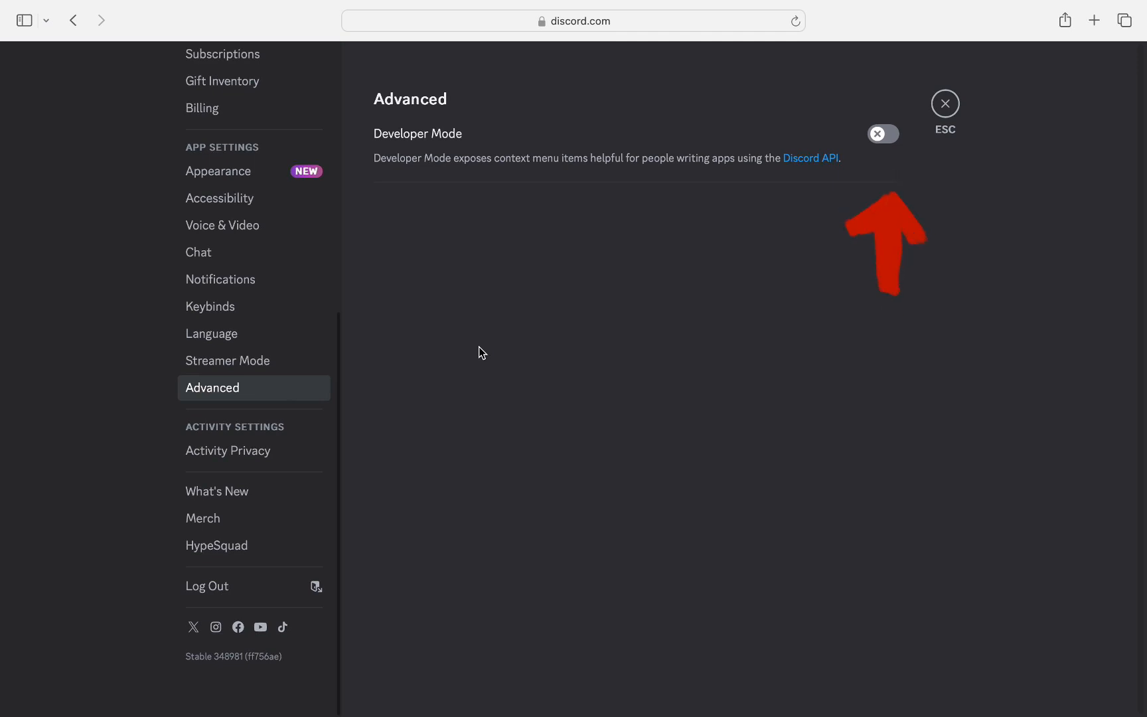
Switch the Developer Mode toggle on and return to the Friends page
click(882, 134)
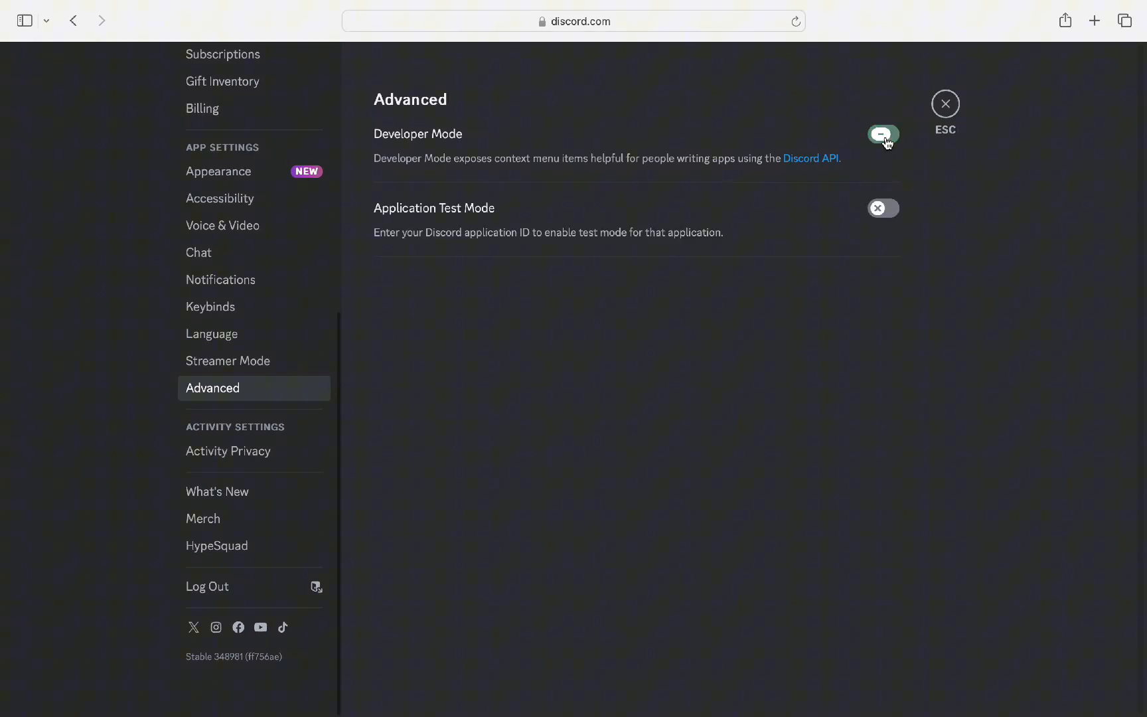
click(883, 134)
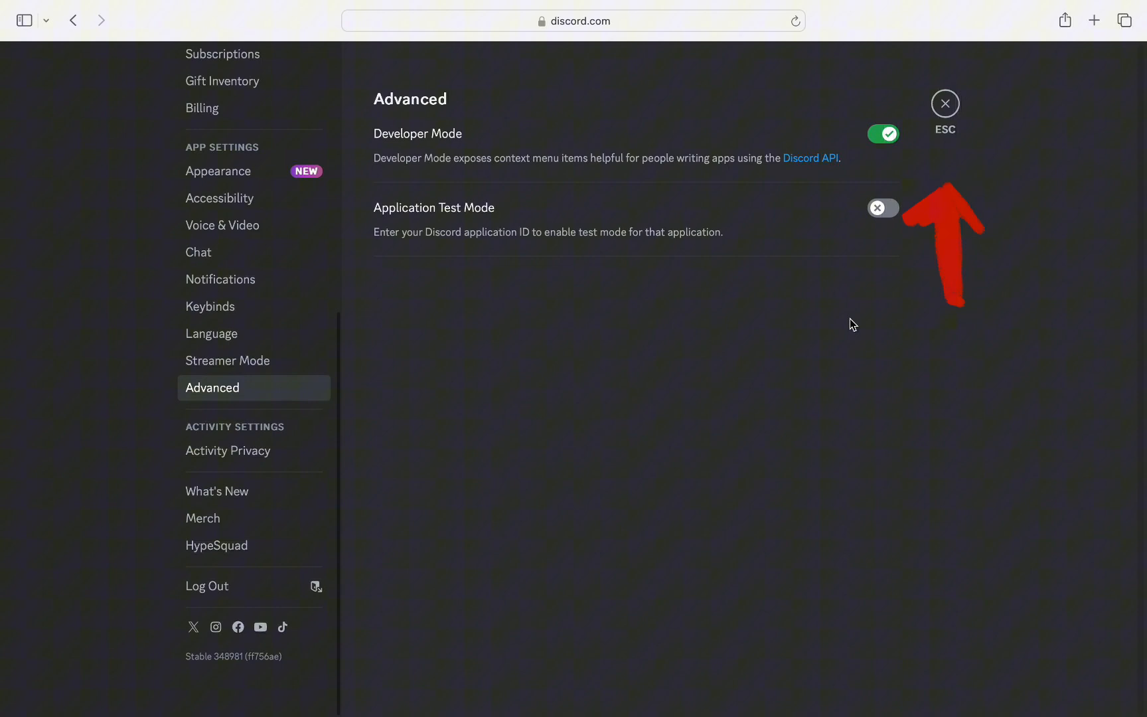
click(944, 104)
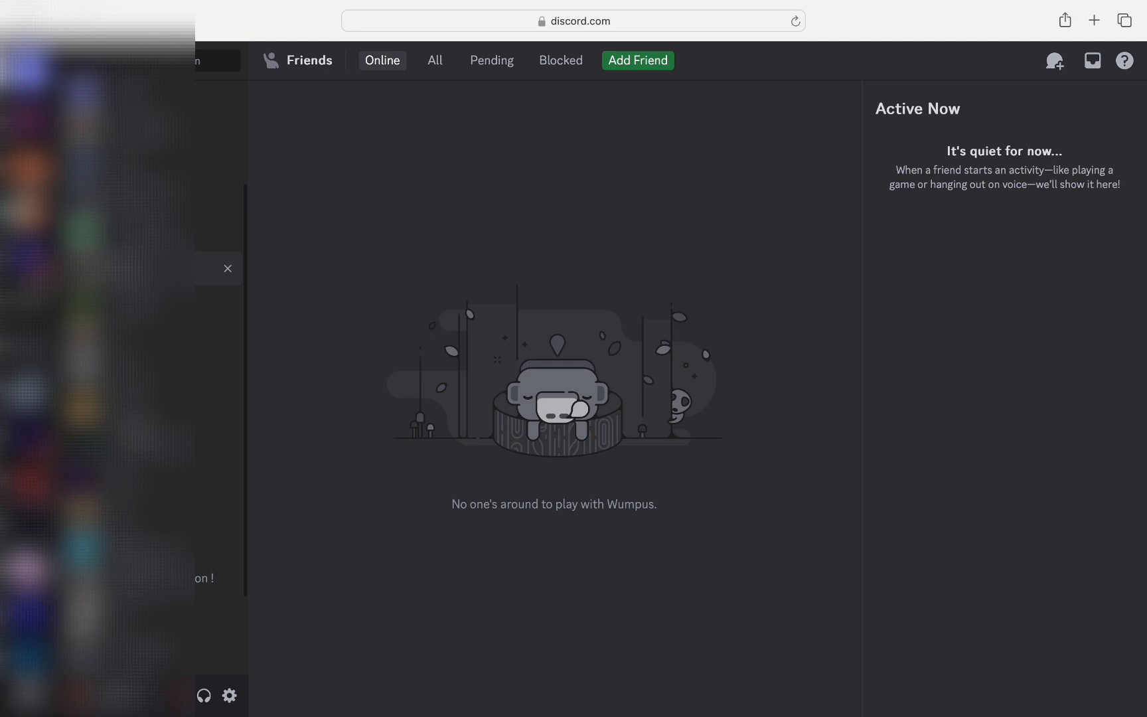
Copy a Direct Messages contact's user ID from their right-click menu
right_click(135, 240)
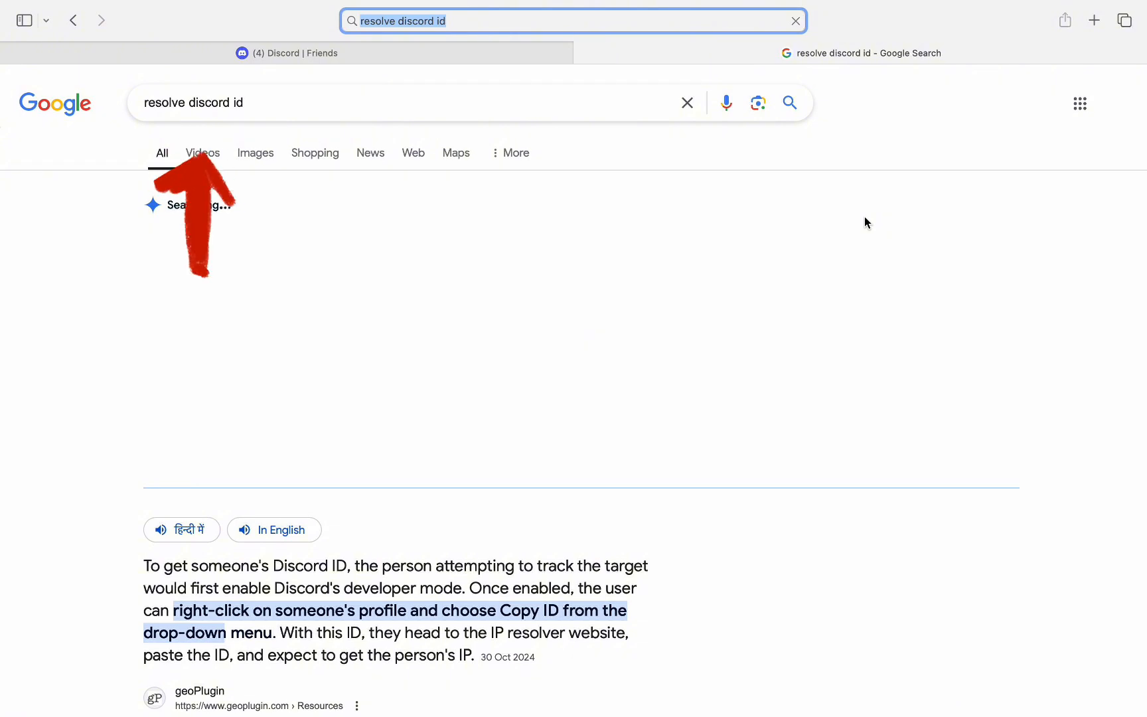
Open the DiscordResolver.c99.nl result from the 'resolve discord id' search
scroll(down, 3)
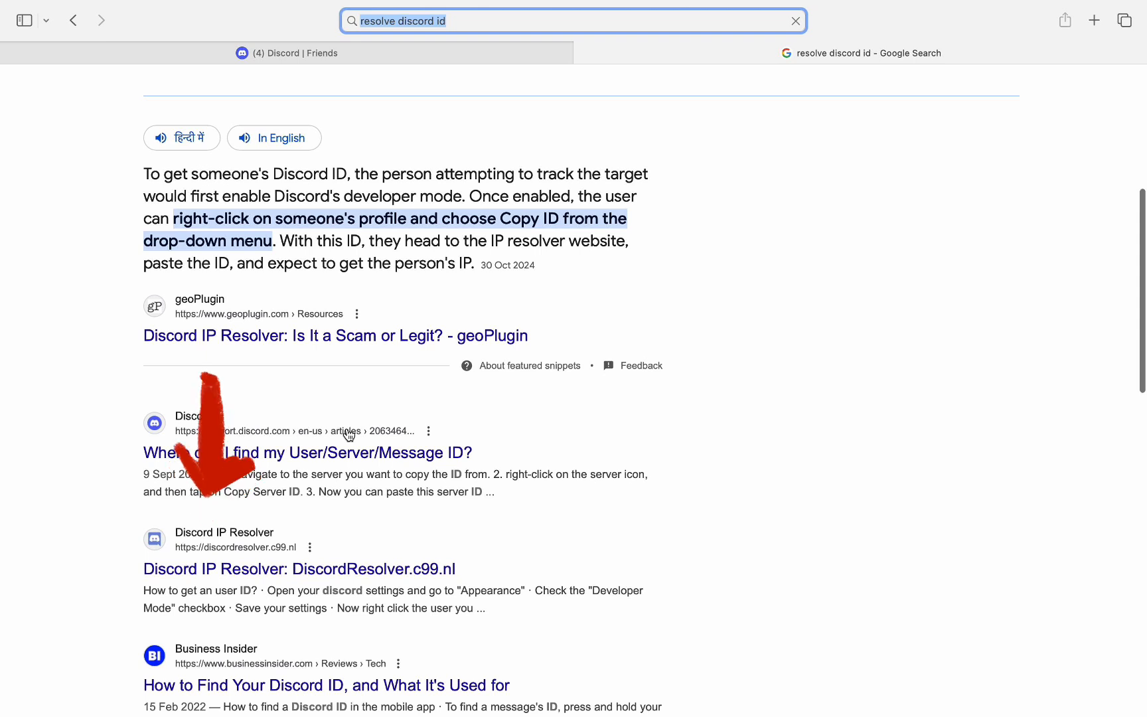
click(299, 568)
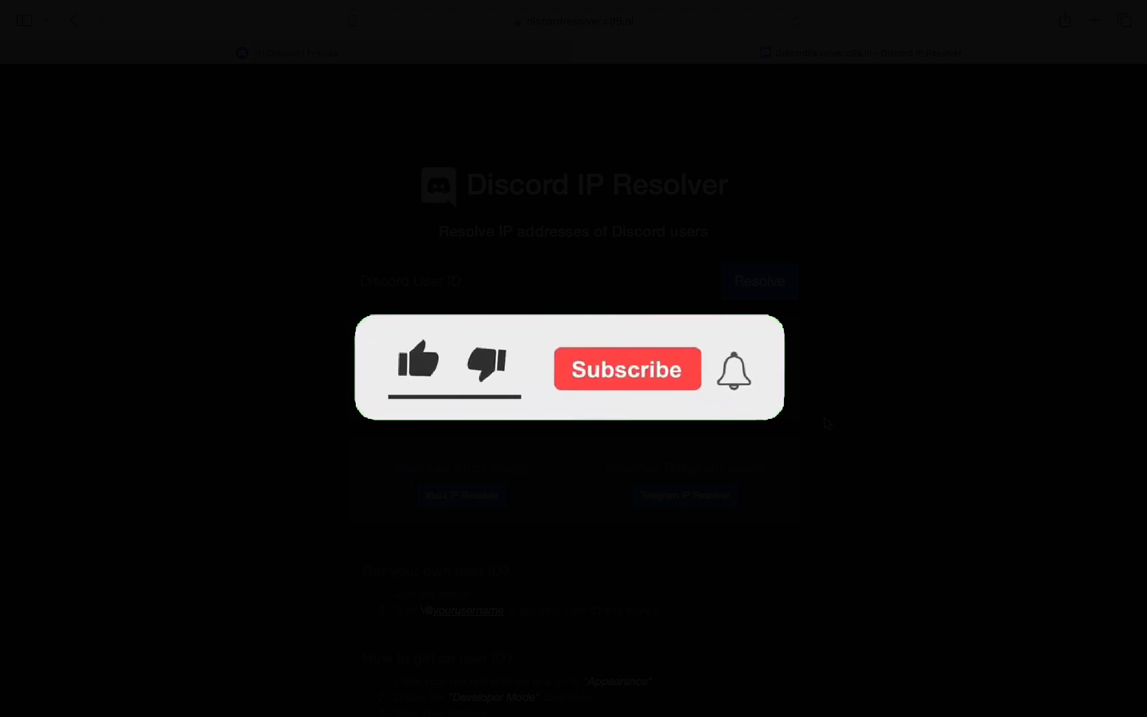
click(418, 368)
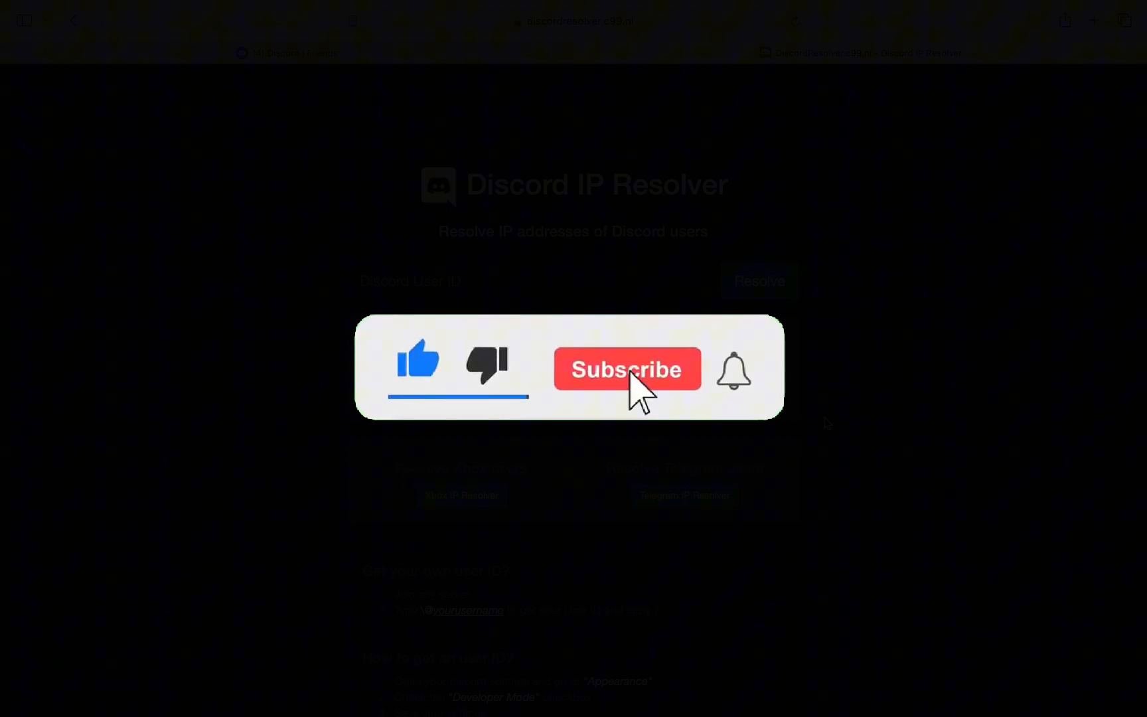